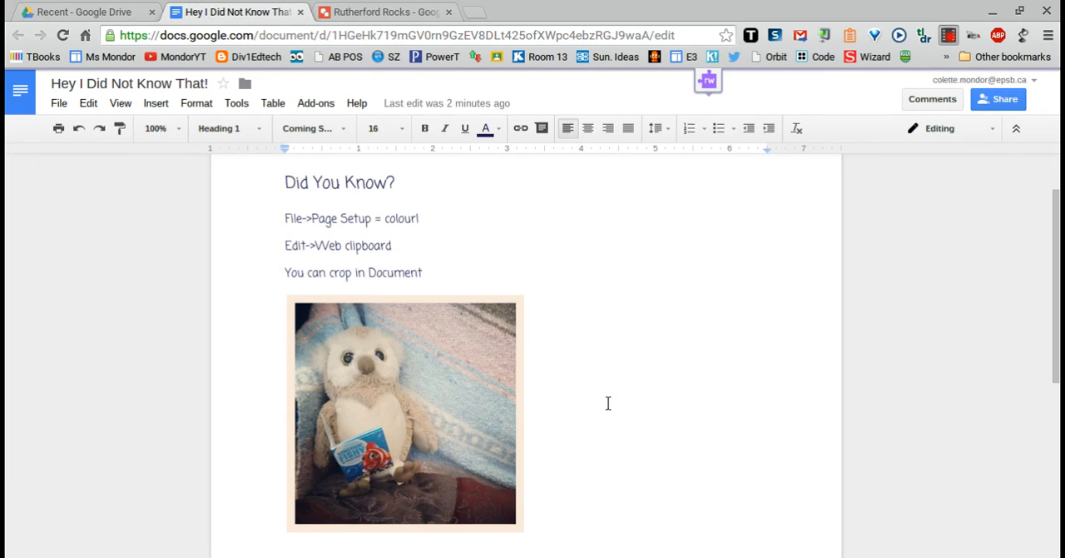
Step: Open the File menu of the 'Hey I Did Not Know That!' document
left_click(58, 102)
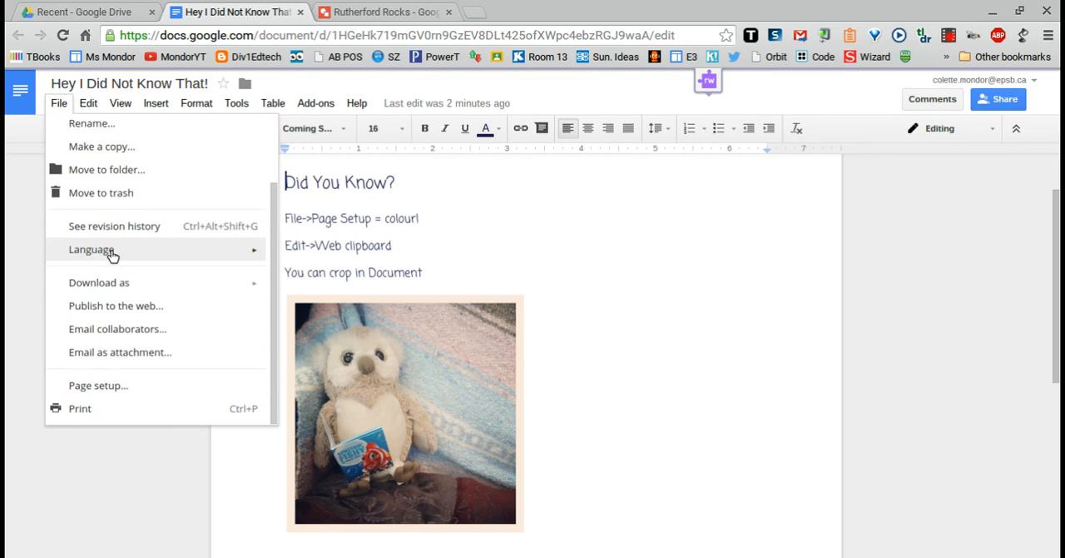
Step: Set the page colour to pale yellow in Page setup and apply it
left_click(96, 386)
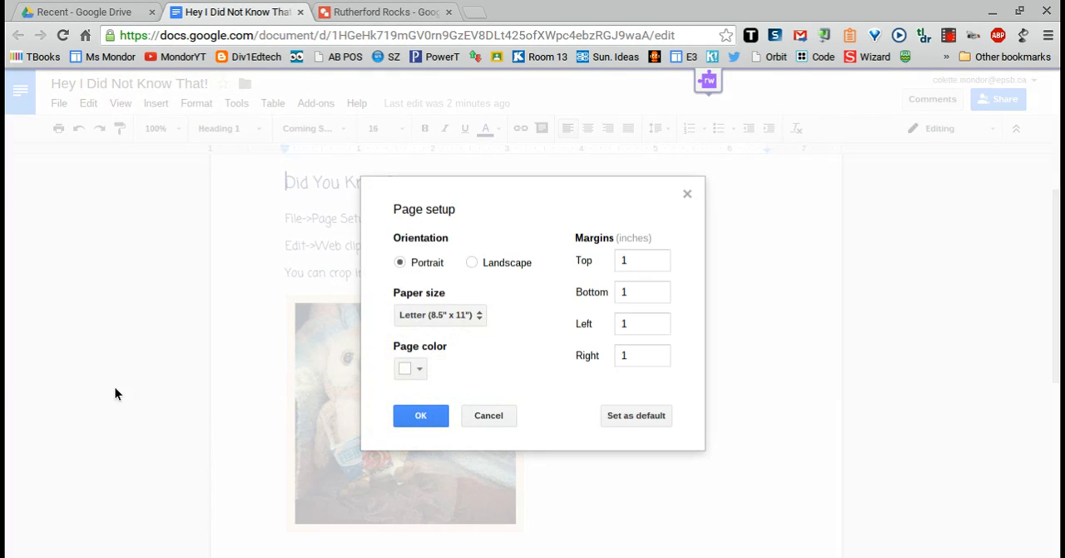
mouse_move(495, 331)
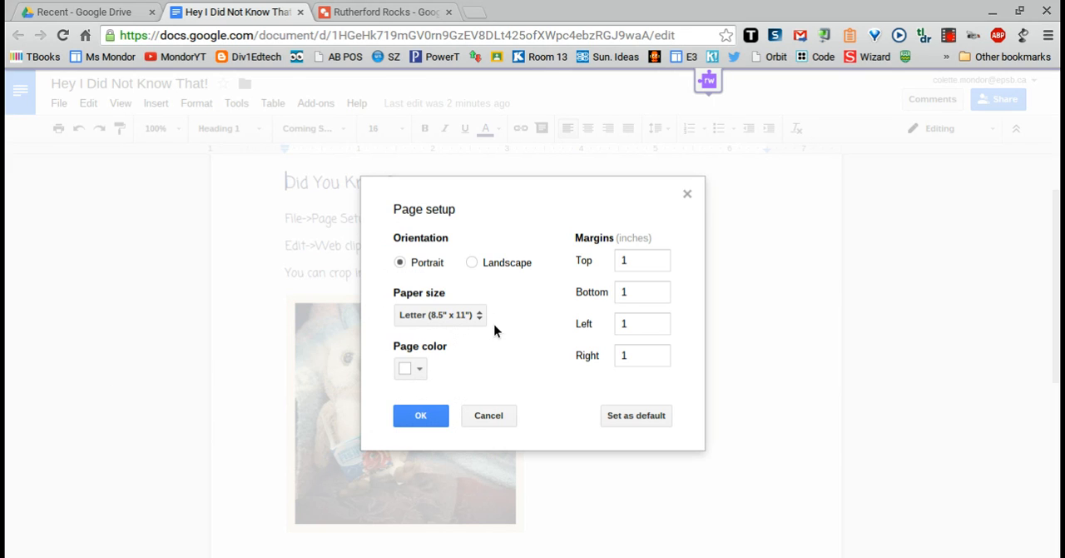
mouse_move(474, 353)
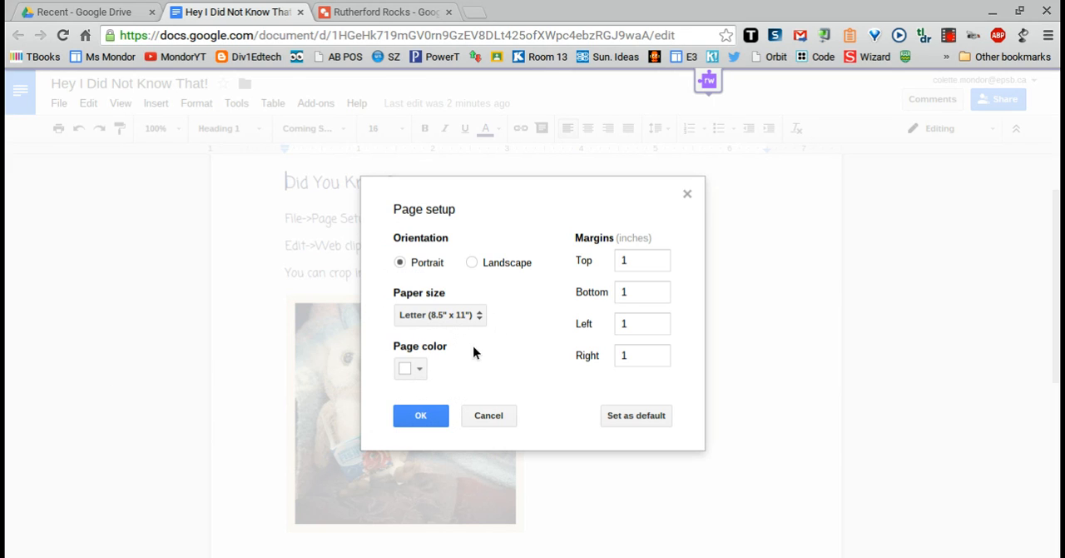
left_click(409, 368)
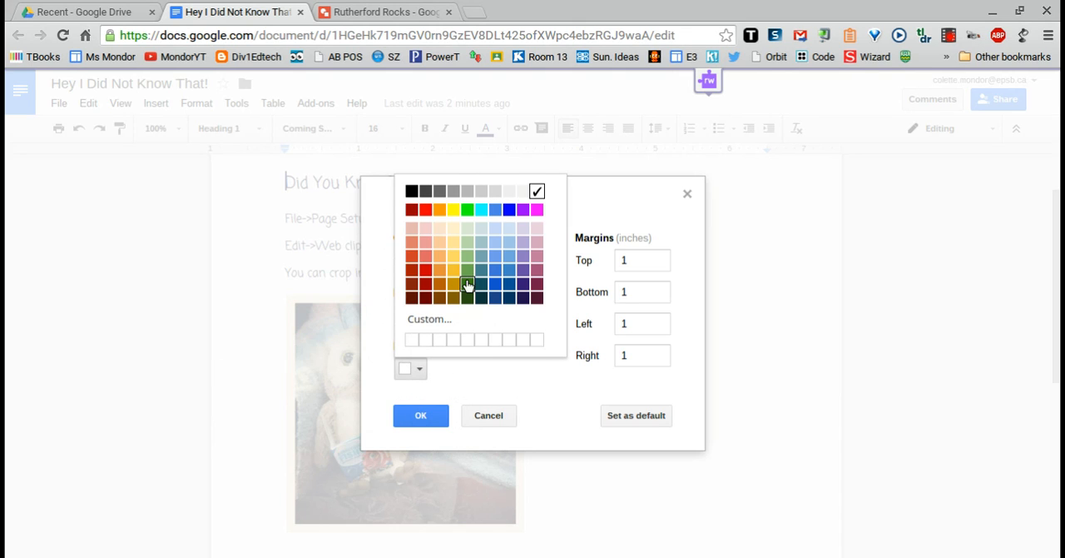
left_click(466, 282)
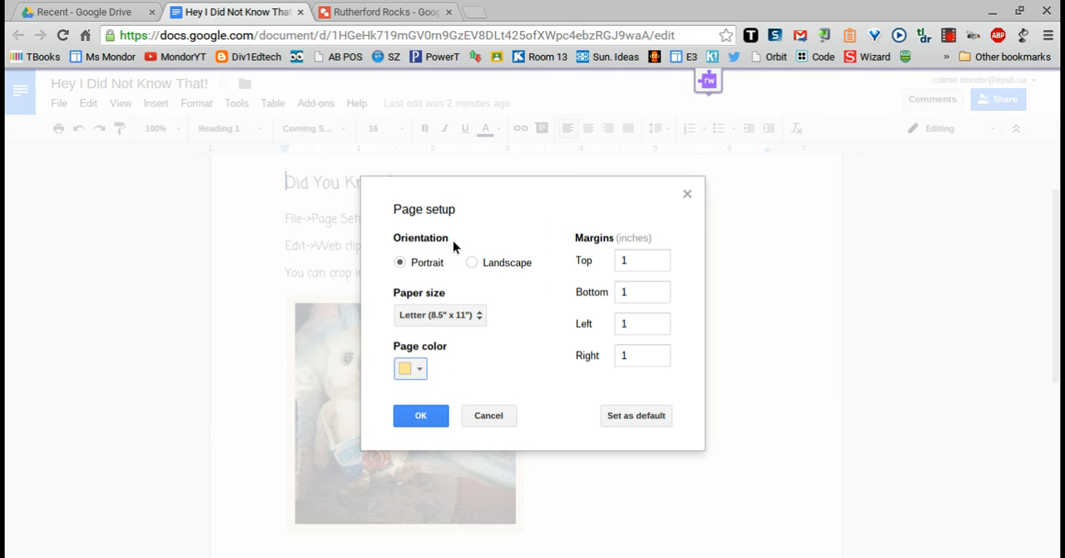
left_click(420, 415)
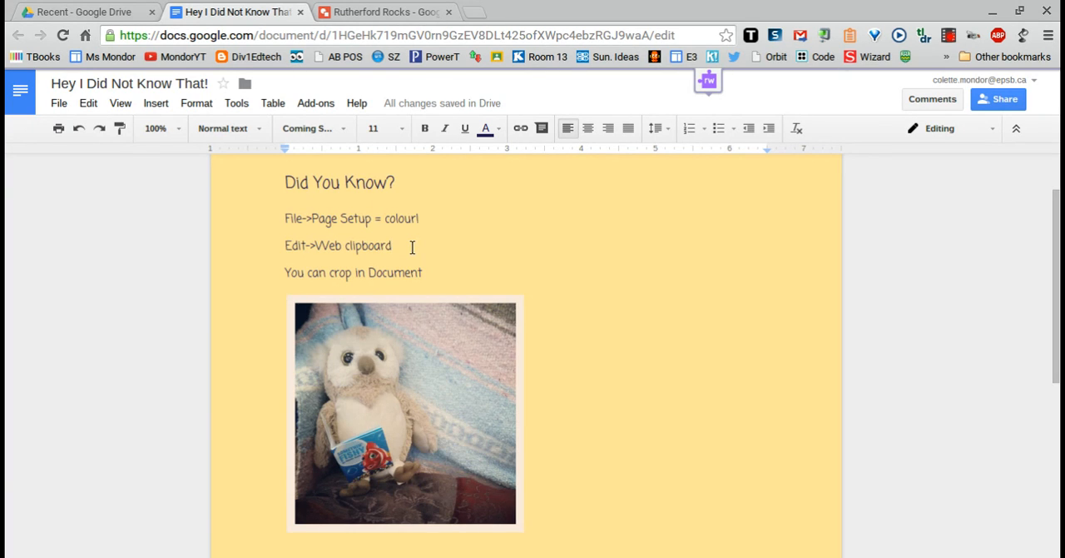
Step: Add a blank line below the Edit->Web clipboard tip and browse recent Drive images
key("enter")
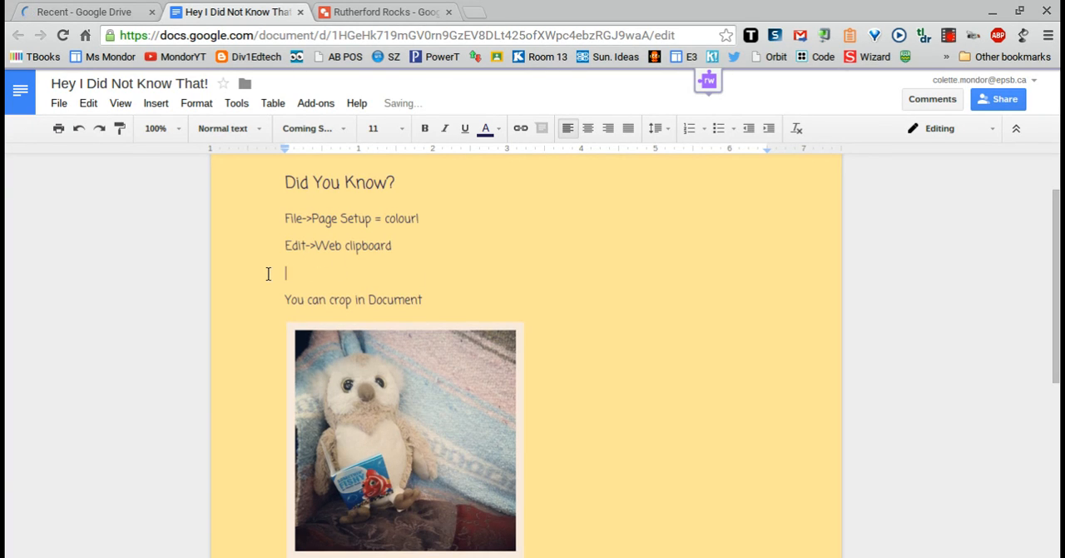
mouse_move(155, 103)
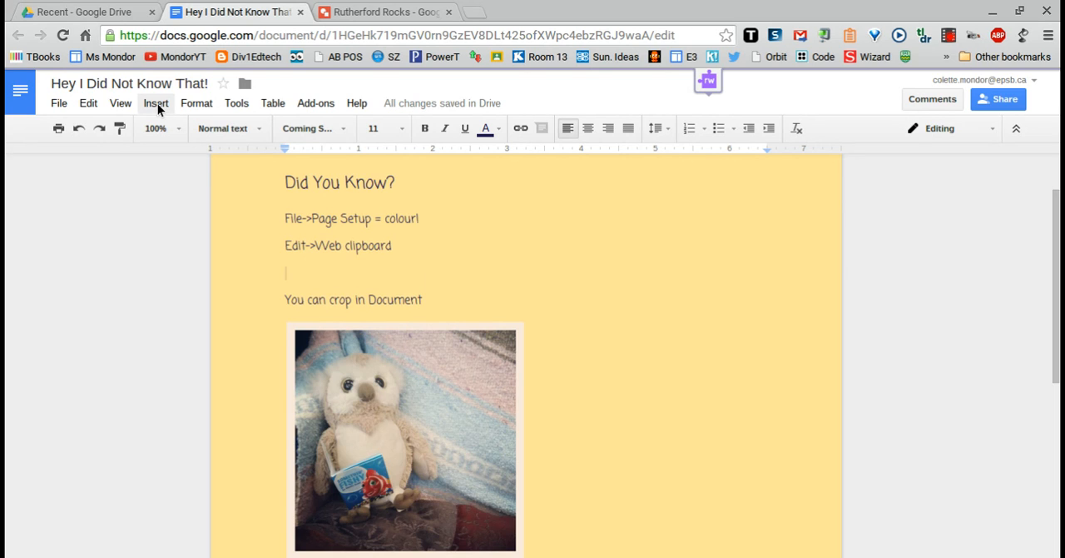
left_click(155, 102)
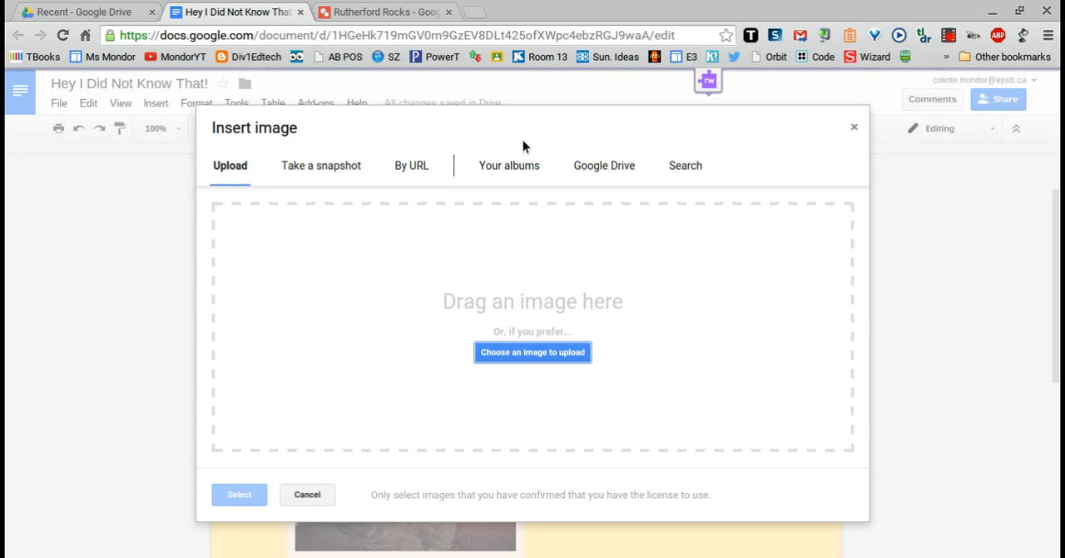
left_click(603, 164)
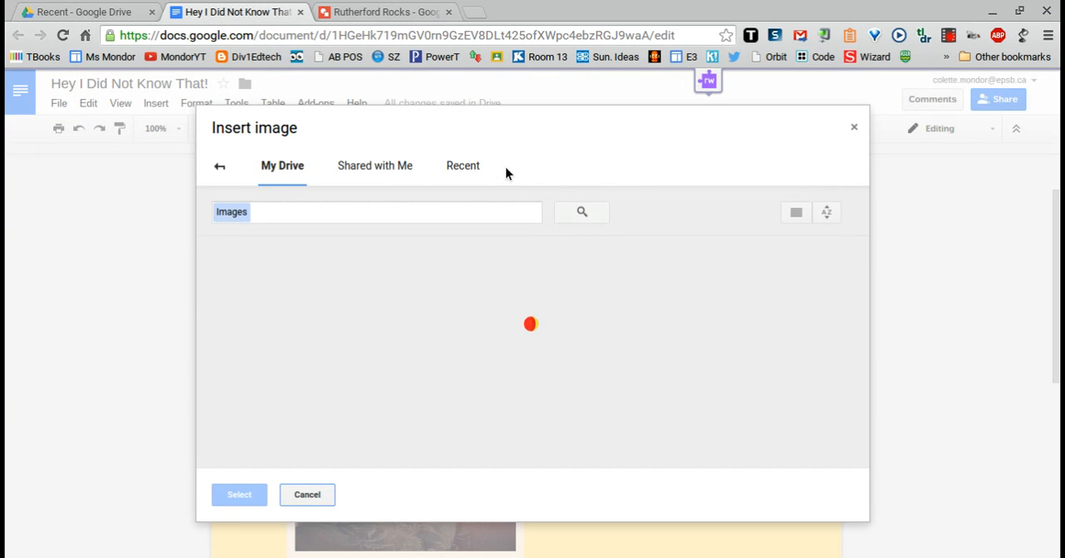
left_click(463, 165)
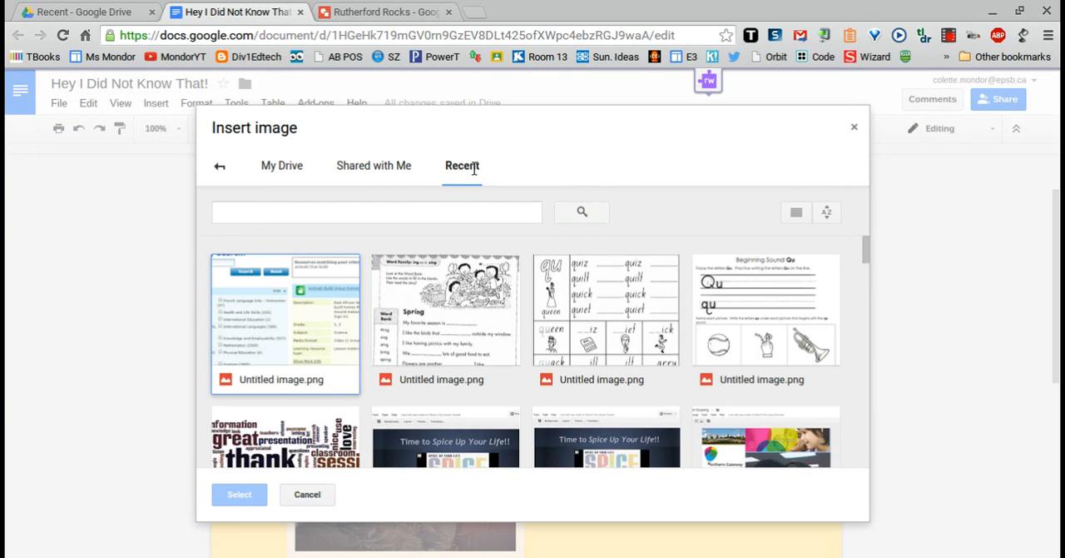
mouse_move(662, 210)
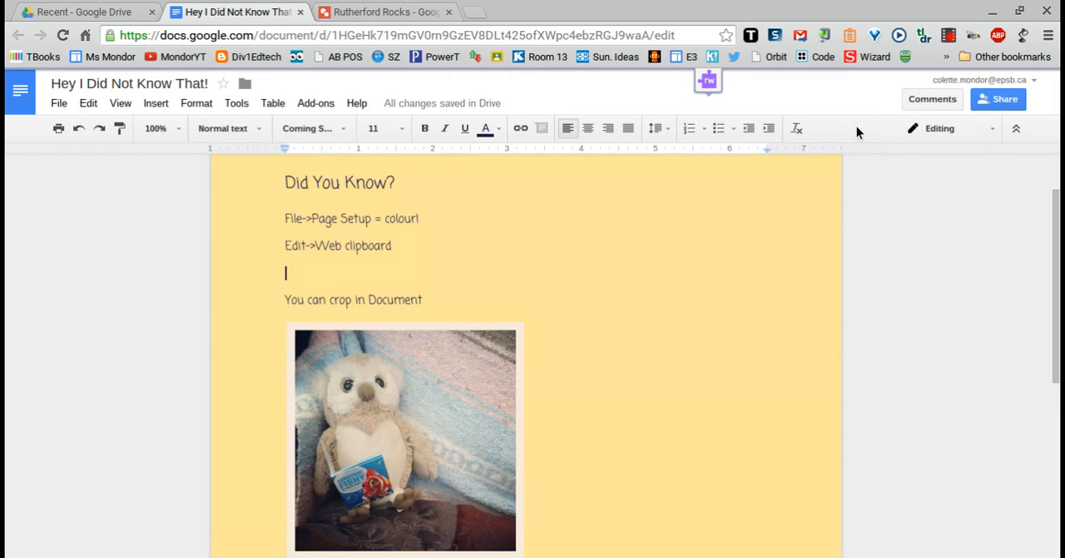
Step: Copy the whole Rutherford Rocks drawing to the web clipboard from the Edit menu
left_click(384, 12)
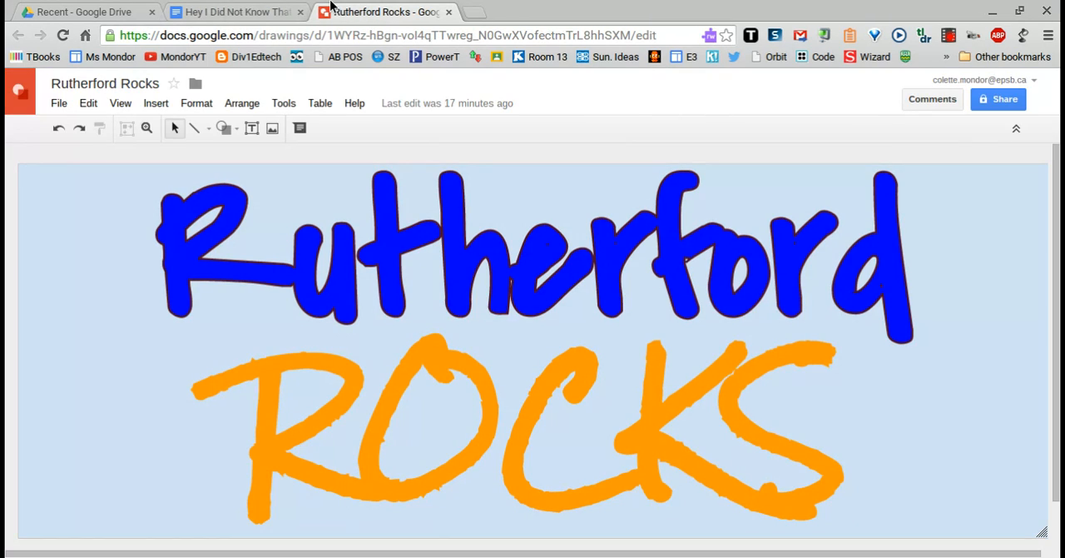
left_click(88, 102)
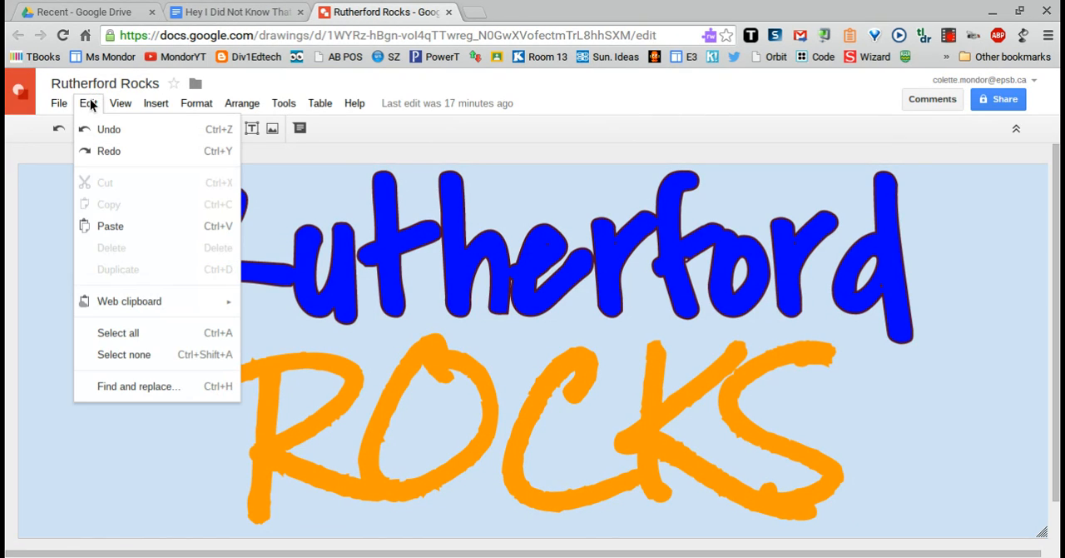
mouse_move(129, 300)
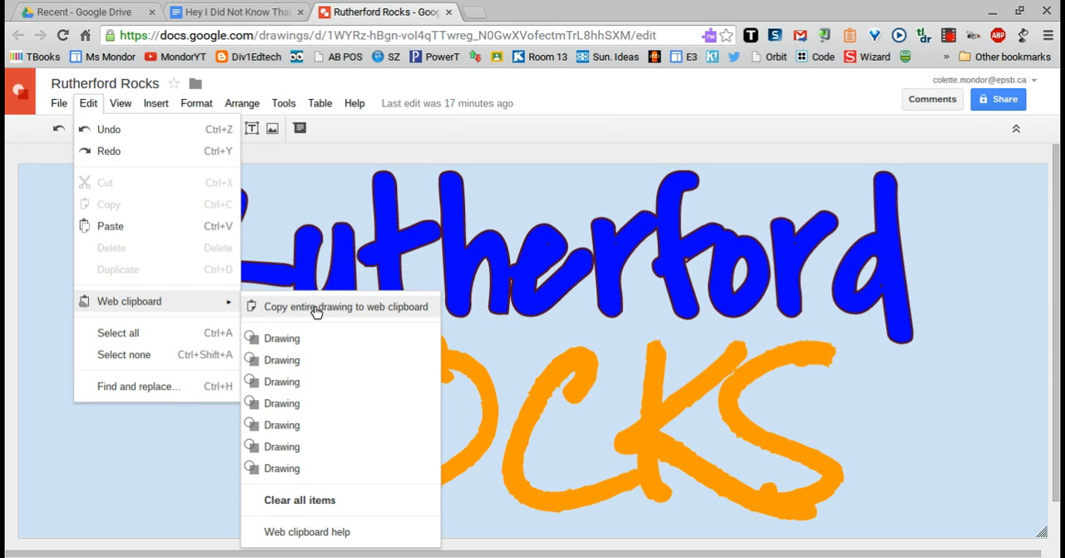
left_click(236, 12)
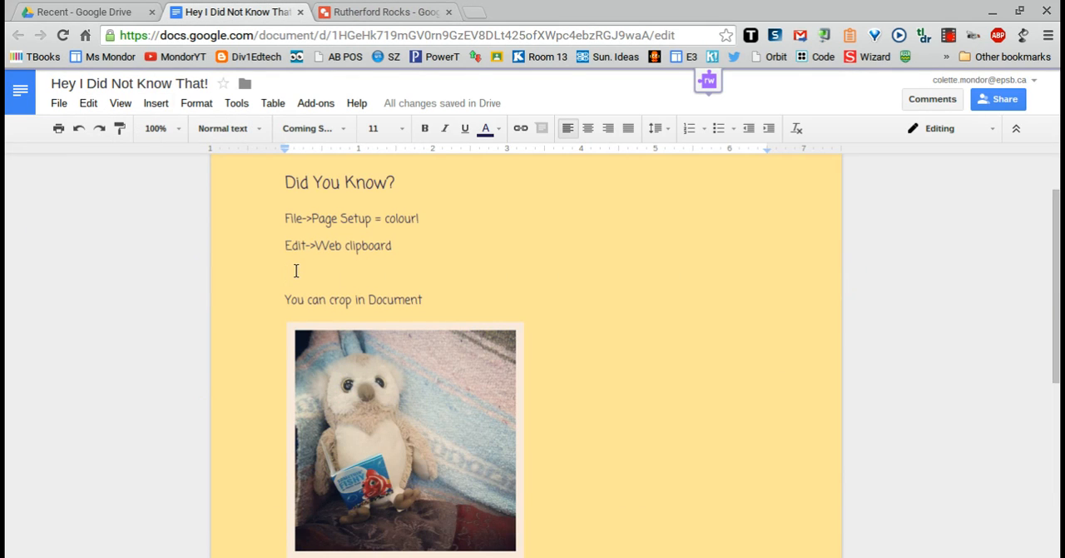
mouse_move(156, 103)
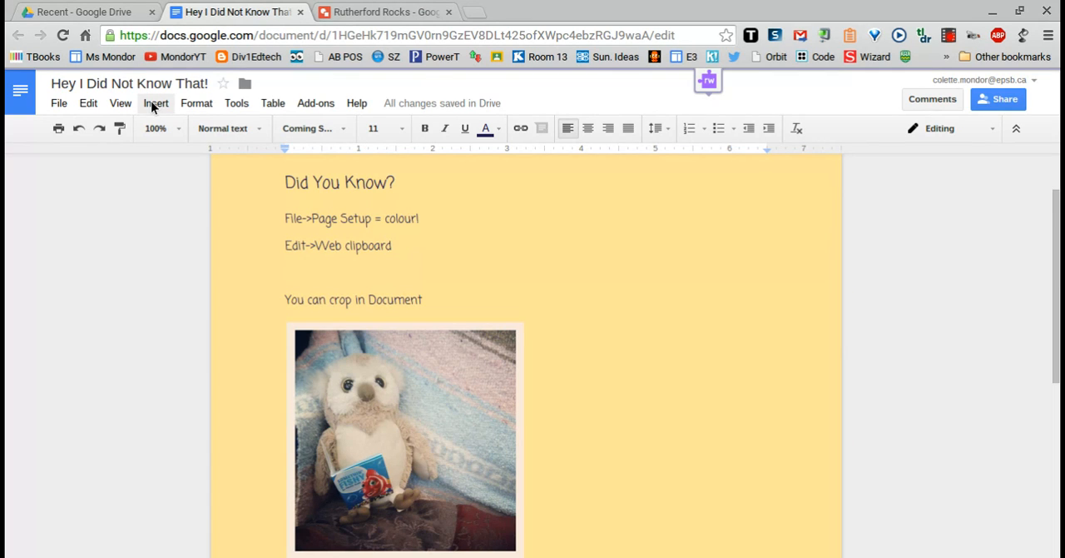
Step: Paste the Rutherford Rocks drawing from the web clipboard onto the empty line
left_click(88, 103)
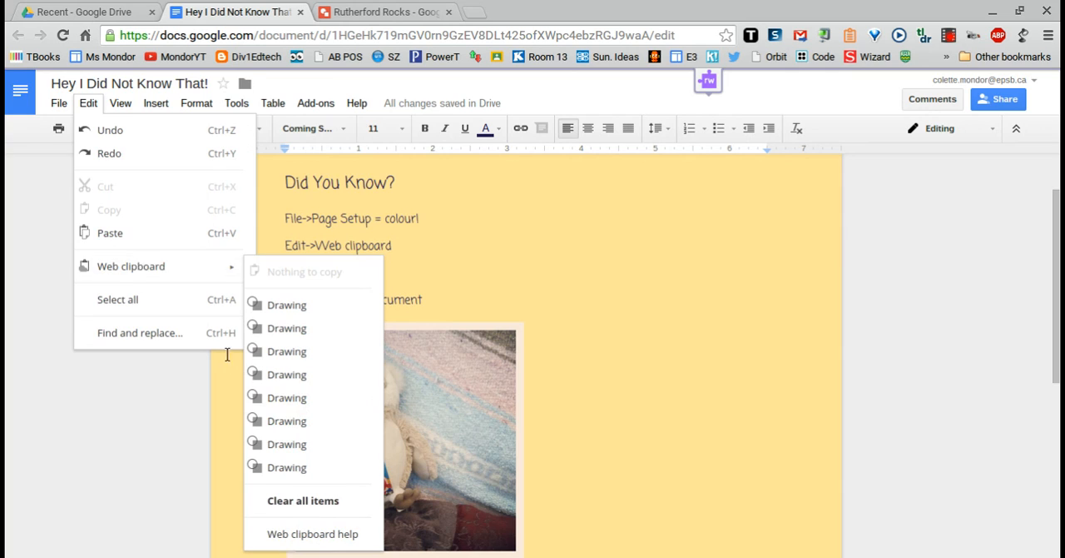
mouse_move(286, 421)
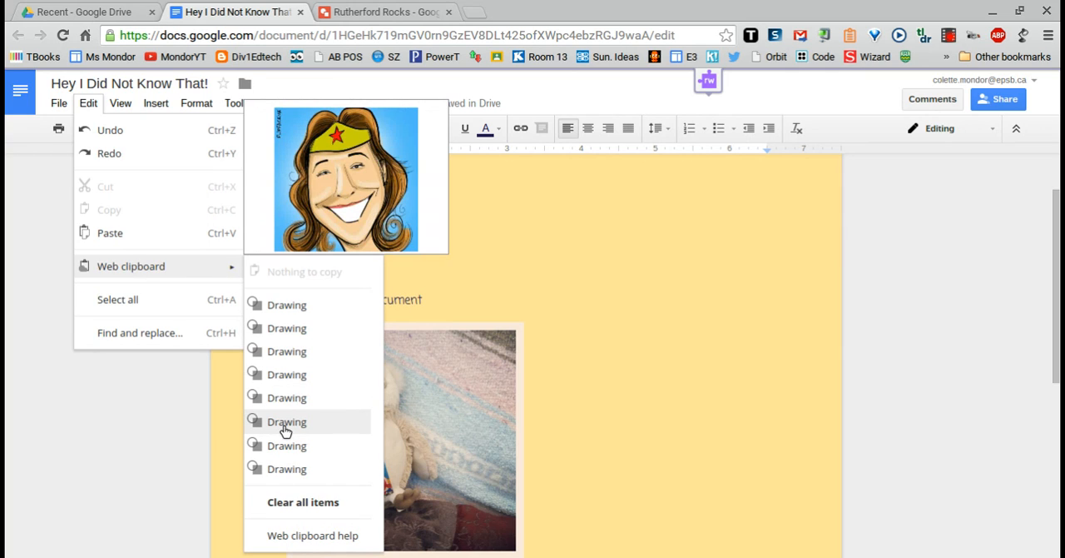
mouse_move(287, 328)
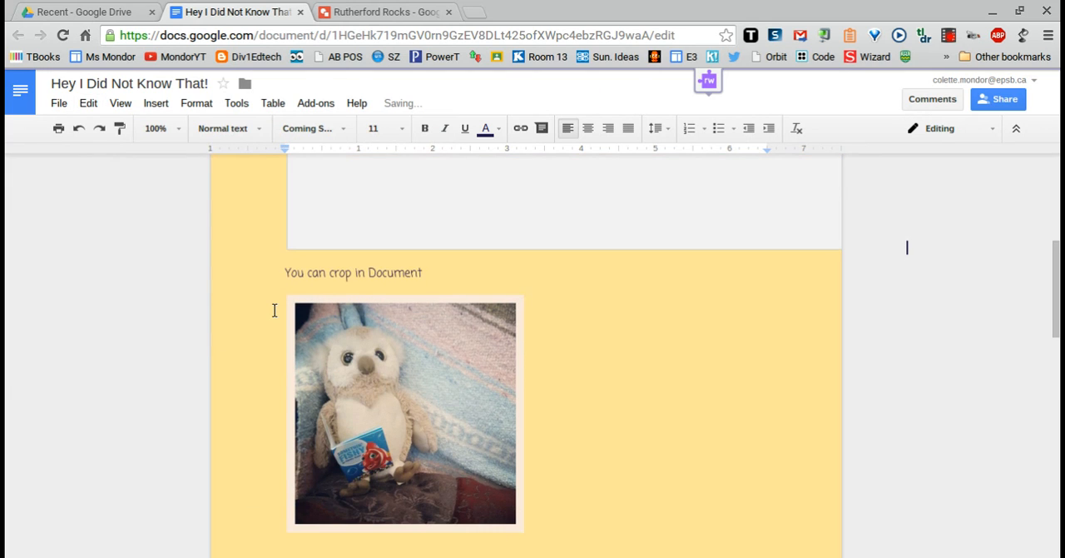
scroll("up", 3)
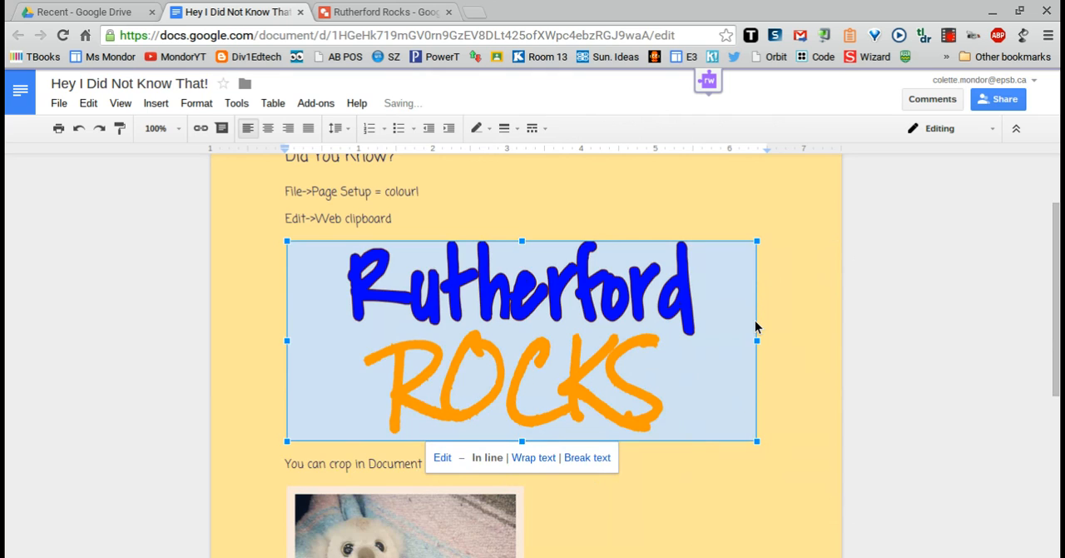
Step: Drag the owl photo's right crop handle inward to trim its right side
scroll("down", 3)
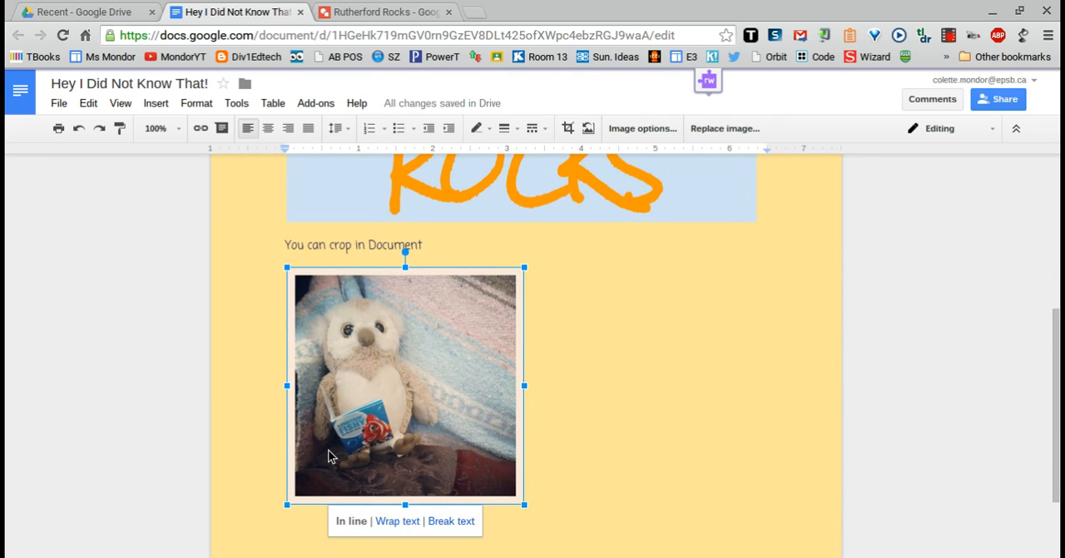
mouse_move(356, 427)
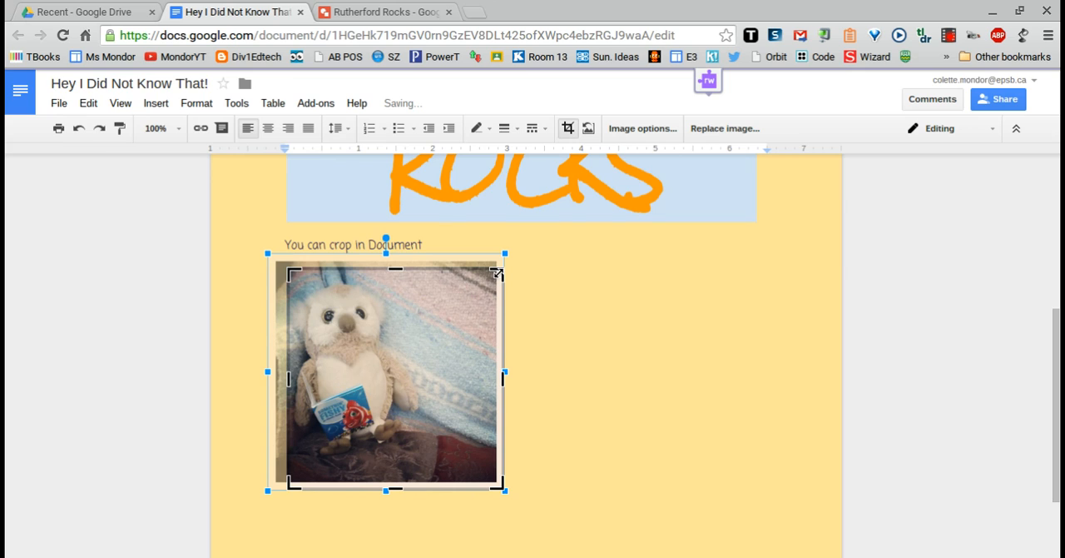
left_click_drag(503, 376, 447, 377)
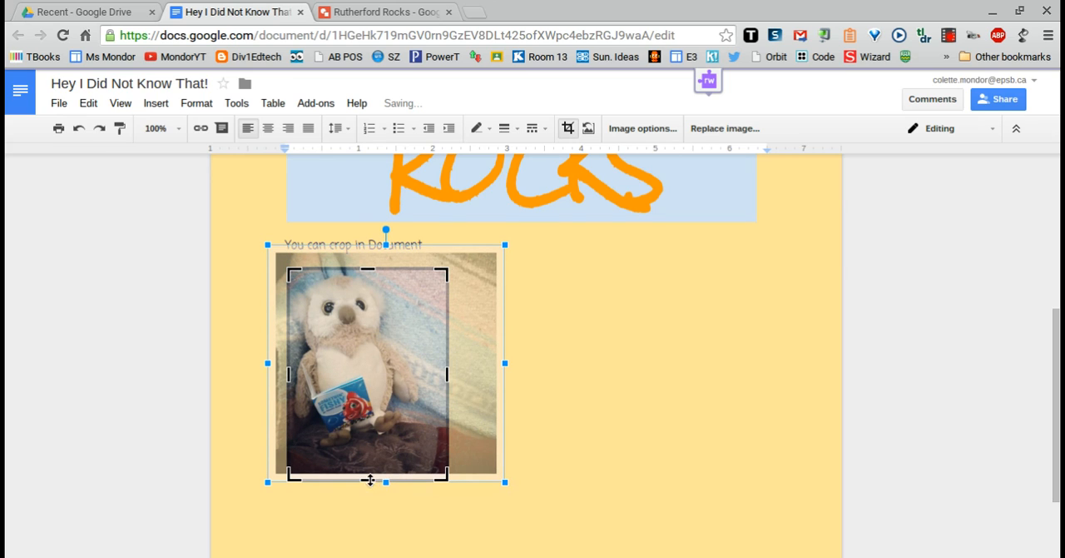